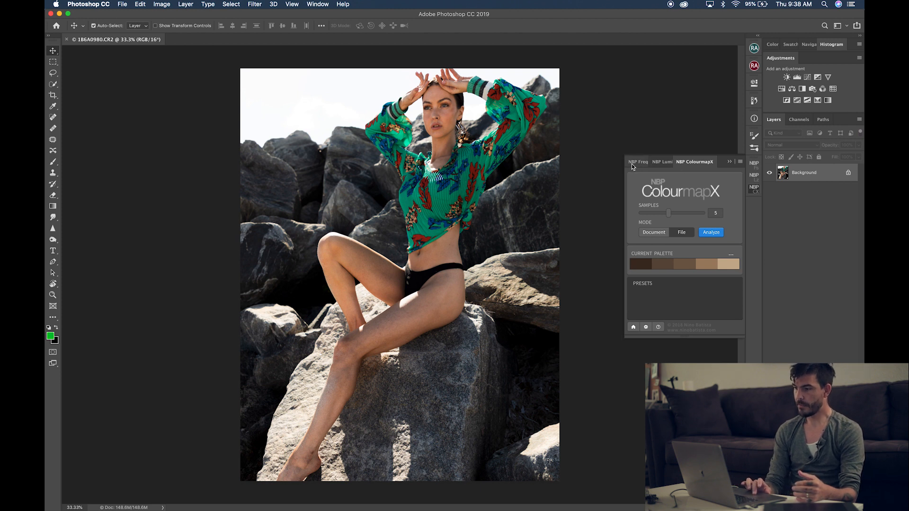
# Sample a five-tone brown palette from the file 186A0562-Edit.jpg via Analyze in File mode.
pyautogui.click(651, 161)
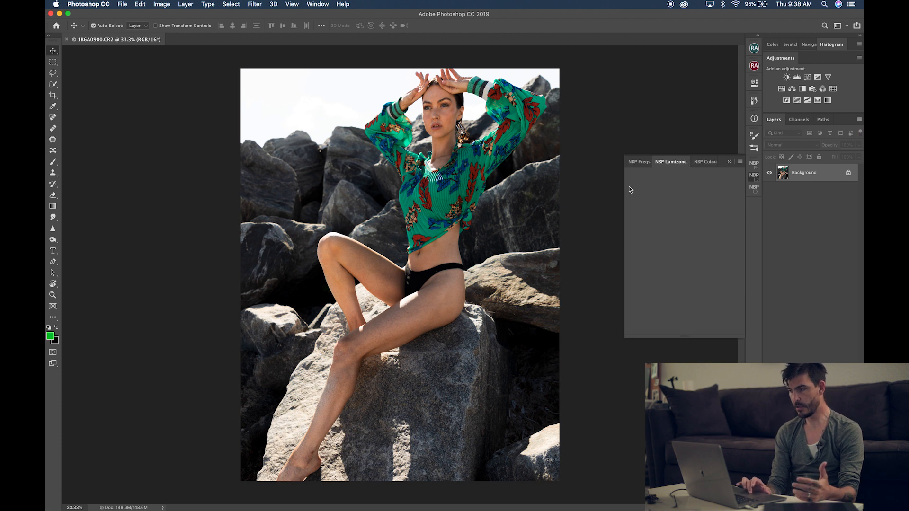
pyautogui.click(705, 162)
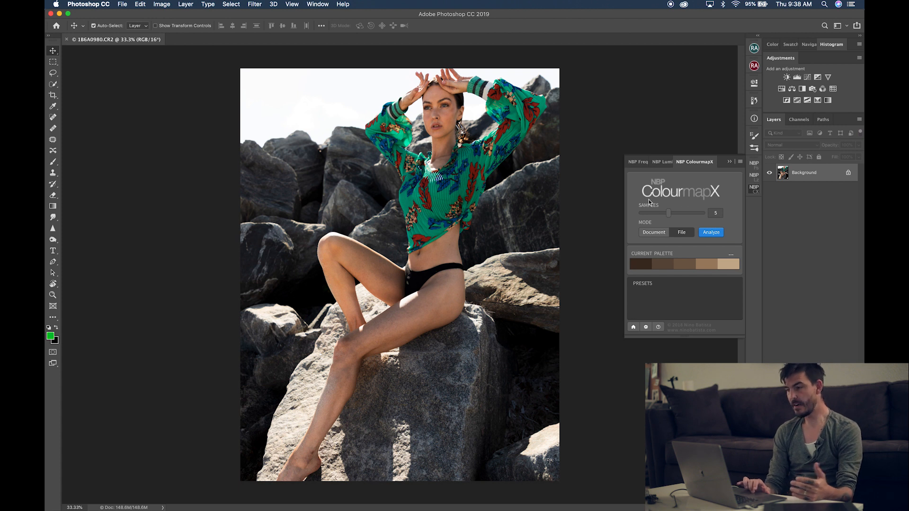
pyautogui.moveTo(689, 299)
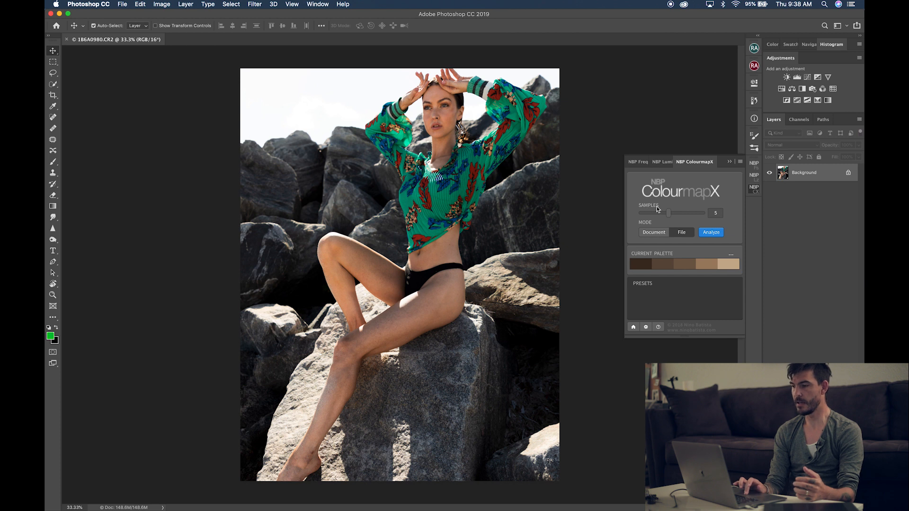
pyautogui.moveTo(666, 212)
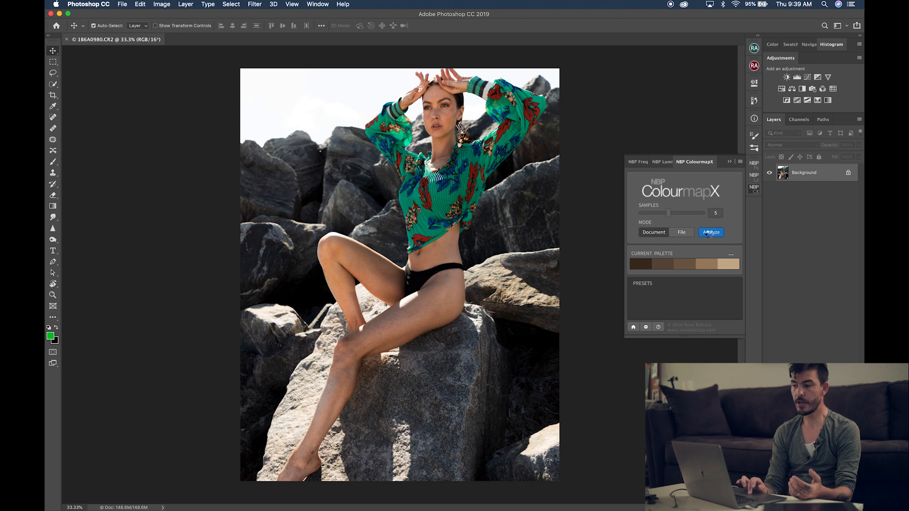
pyautogui.click(710, 232)
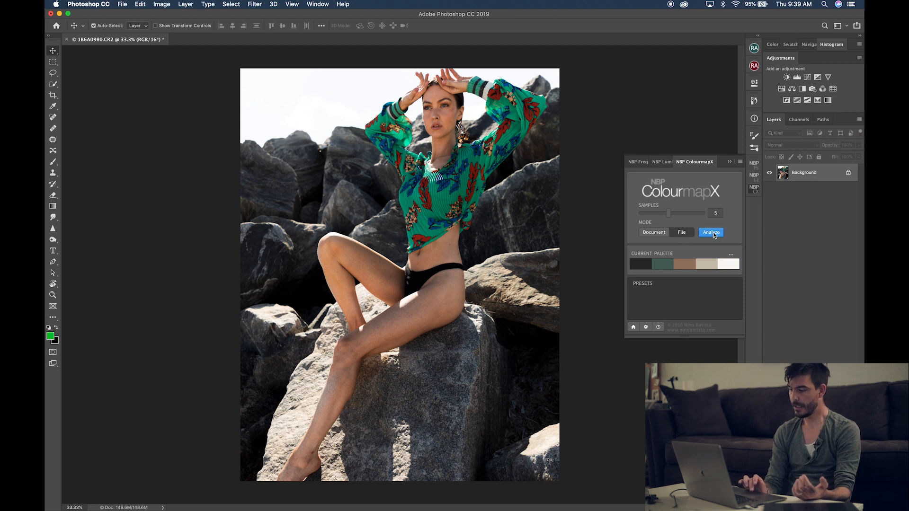
pyautogui.click(681, 232)
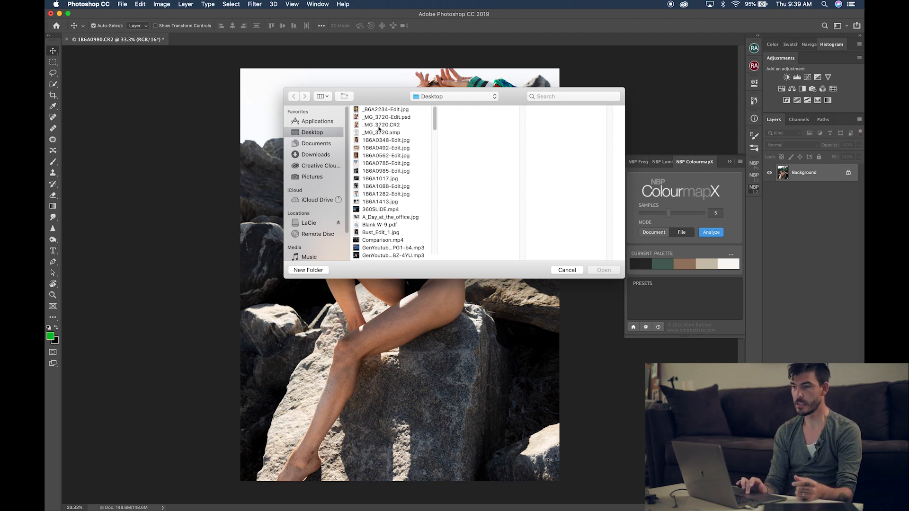
pyautogui.click(385, 155)
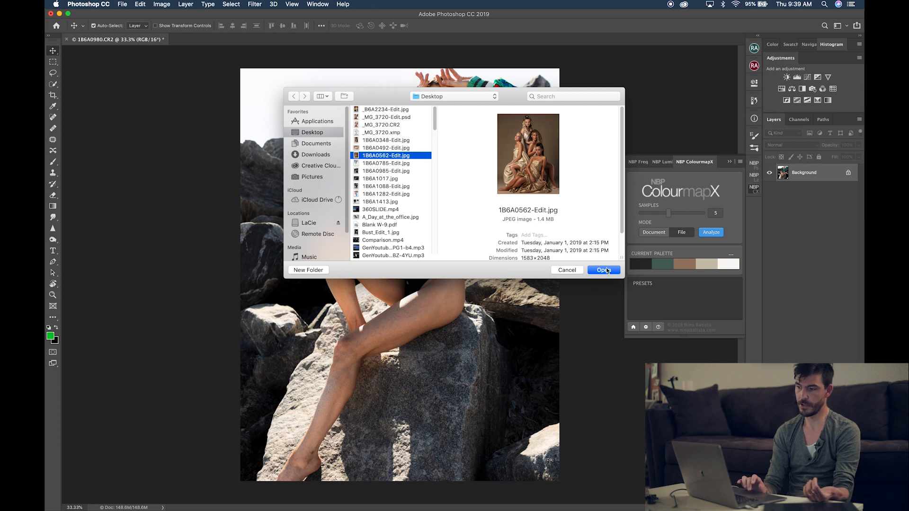
pyautogui.click(604, 270)
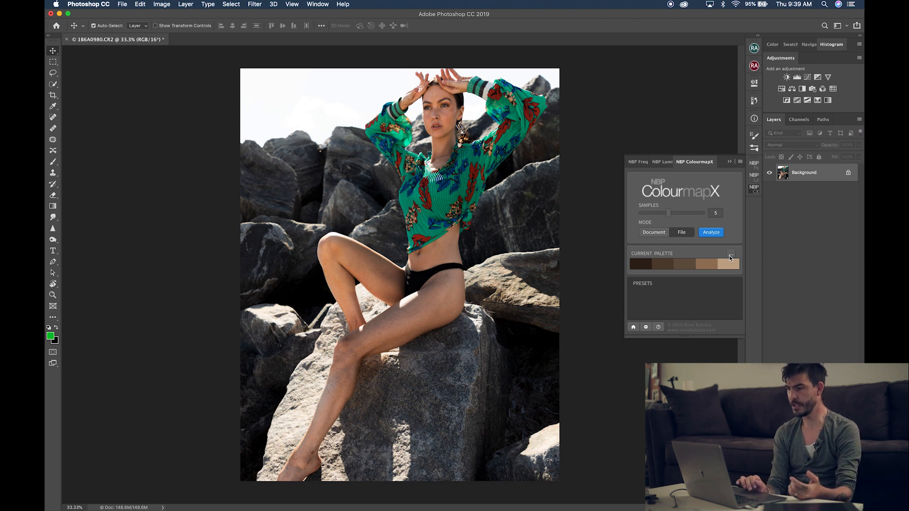
# Enable Black / White Protection and apply the brown palette as a colour grade on a new NBP ColourmapX layer.
pyautogui.click(731, 257)
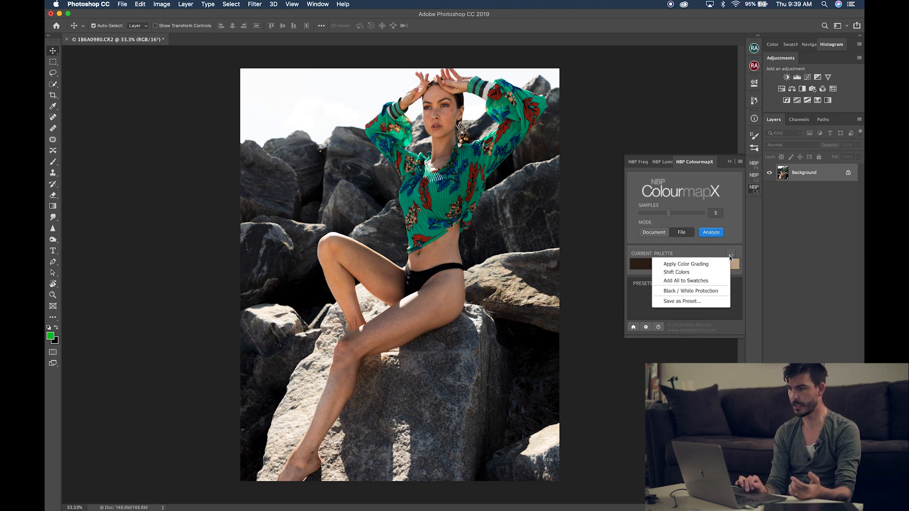
pyautogui.click(686, 264)
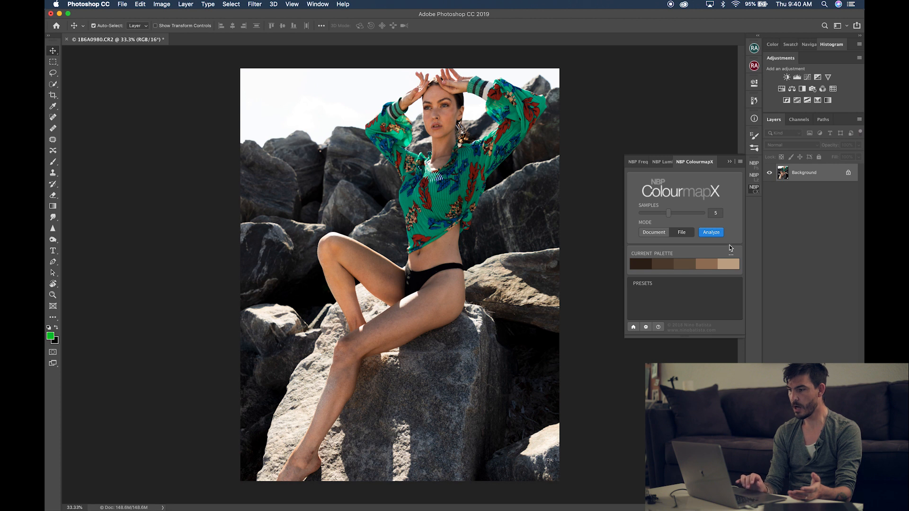
pyautogui.click(730, 247)
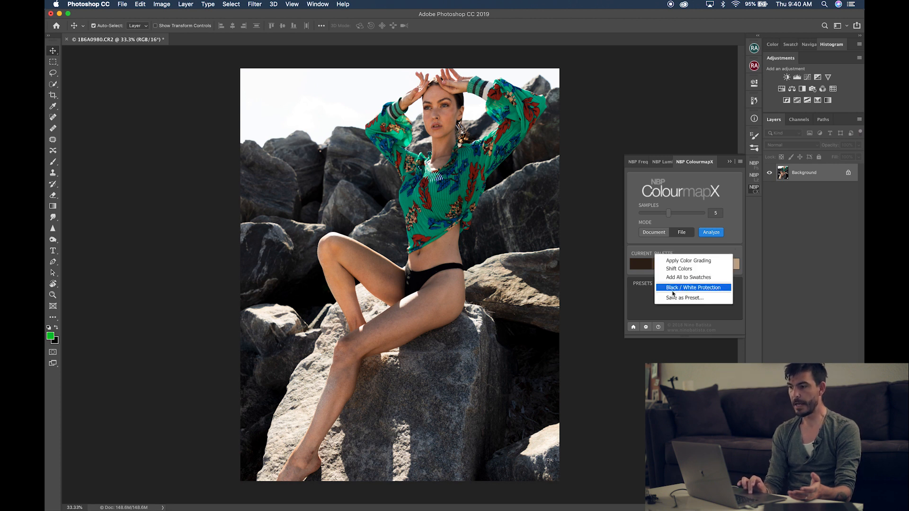
pyautogui.click(693, 288)
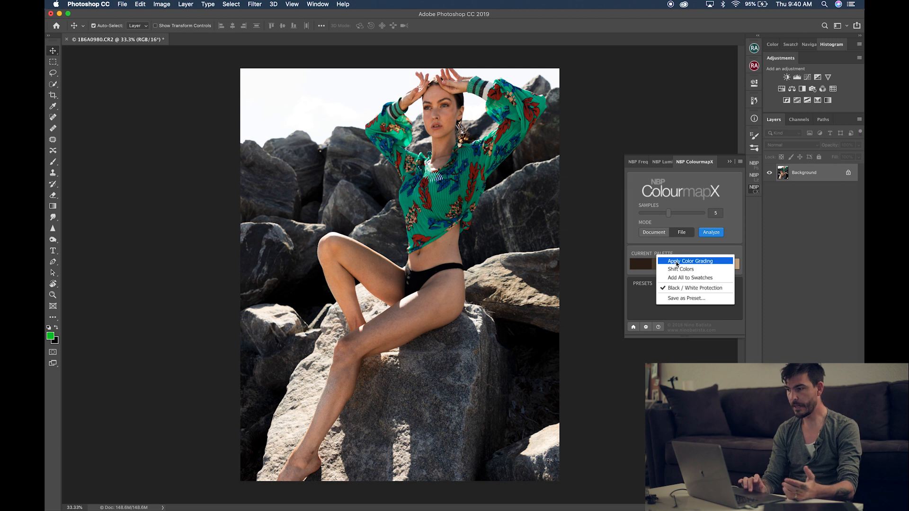
pyautogui.click(690, 260)
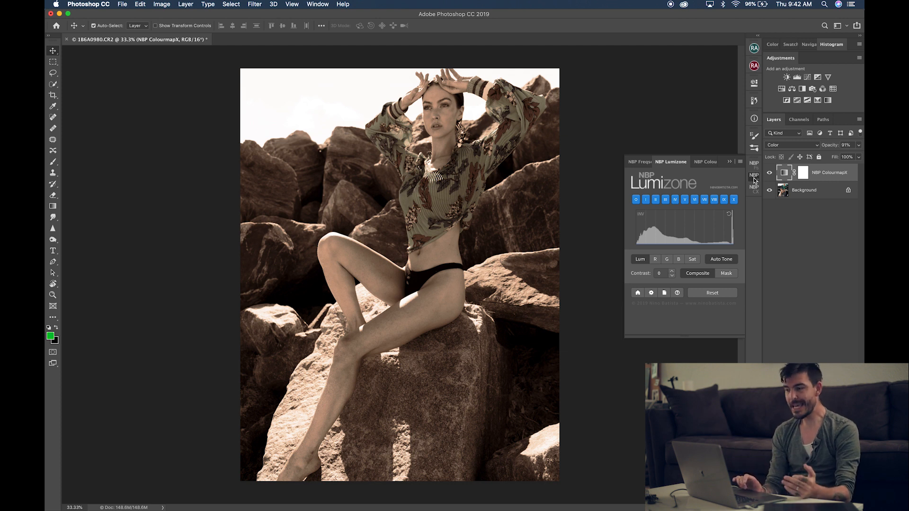
pyautogui.moveTo(650, 213)
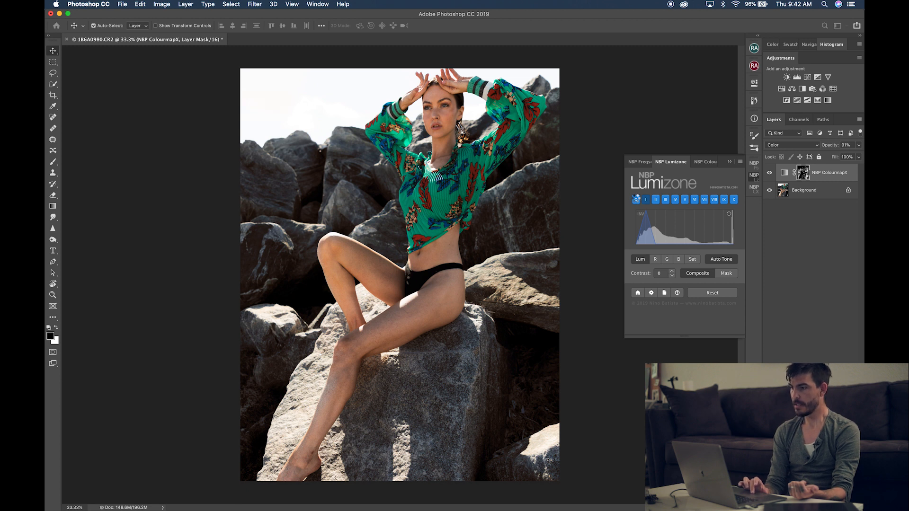
# Mask the NBP ColourmapX layer to the two darkest Lumizone shadow zones.
pyautogui.click(655, 200)
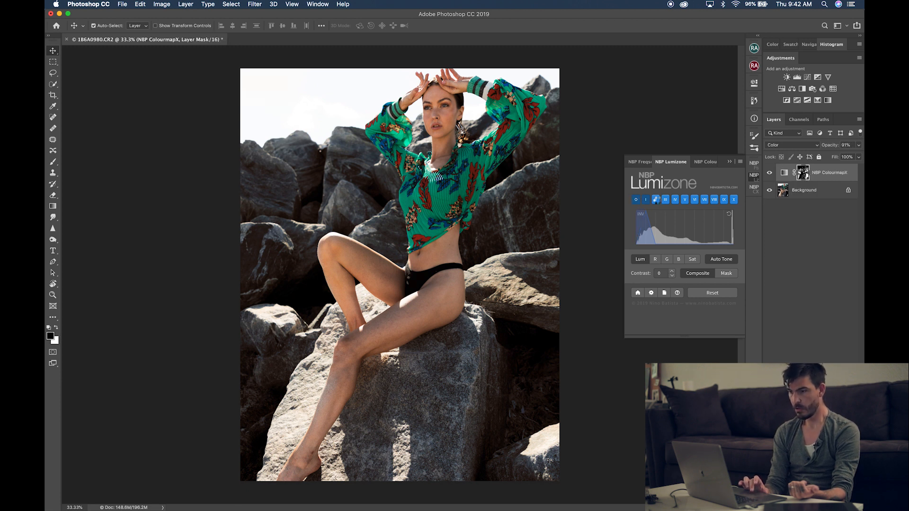
pyautogui.click(656, 199)
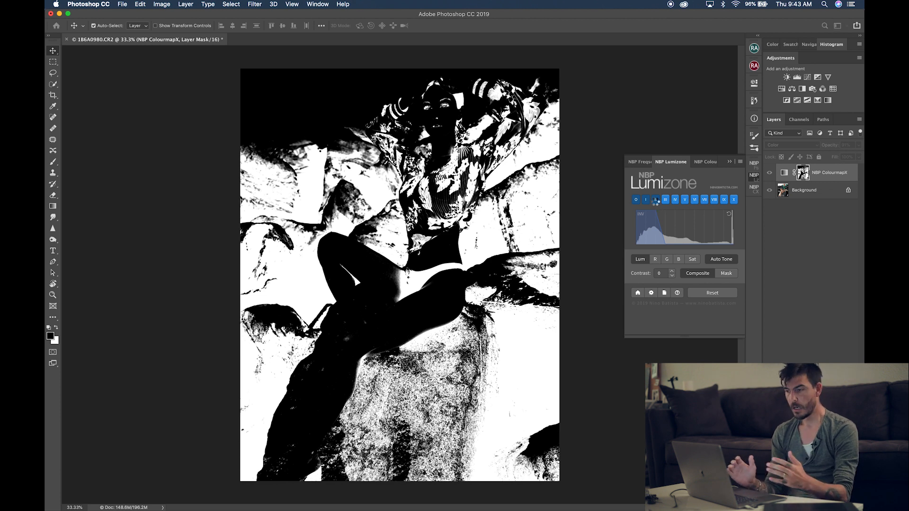
pyautogui.click(636, 200)
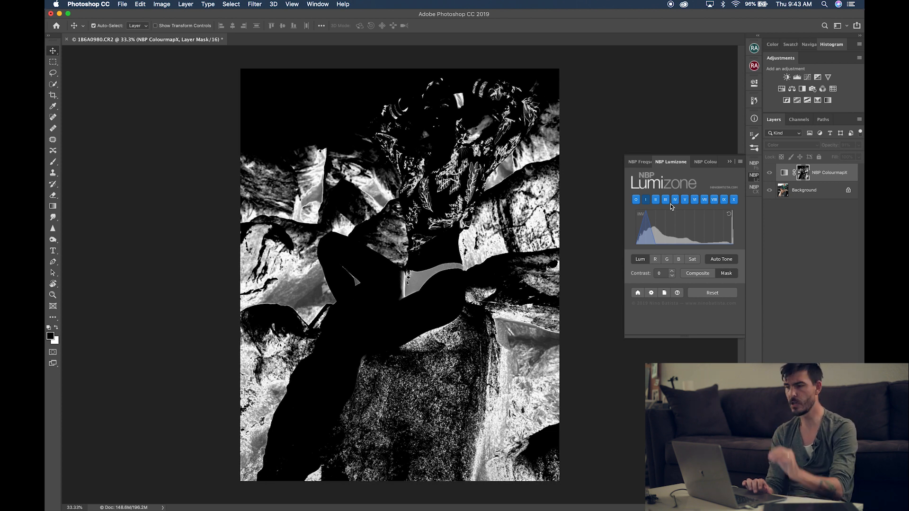
pyautogui.moveTo(761, 182)
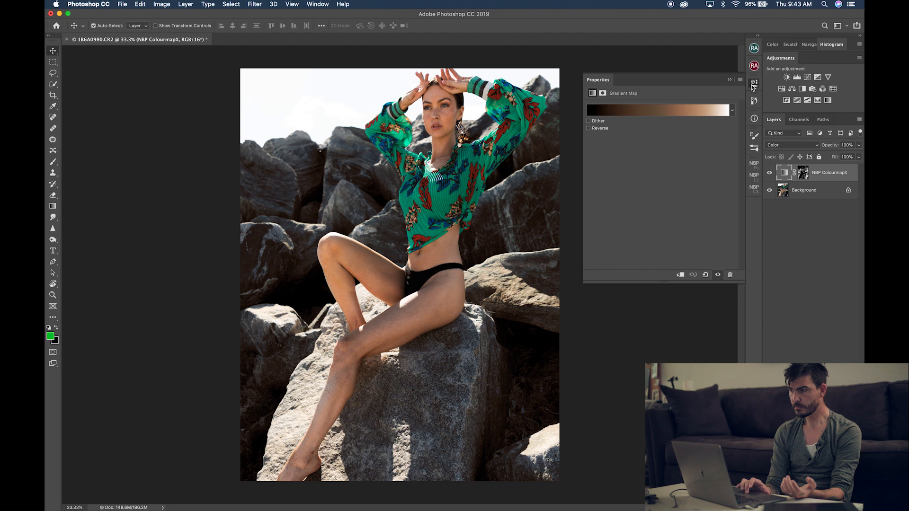
# Delete the NBP ColourmapX layer so only the Background photo remains.
pyautogui.click(753, 83)
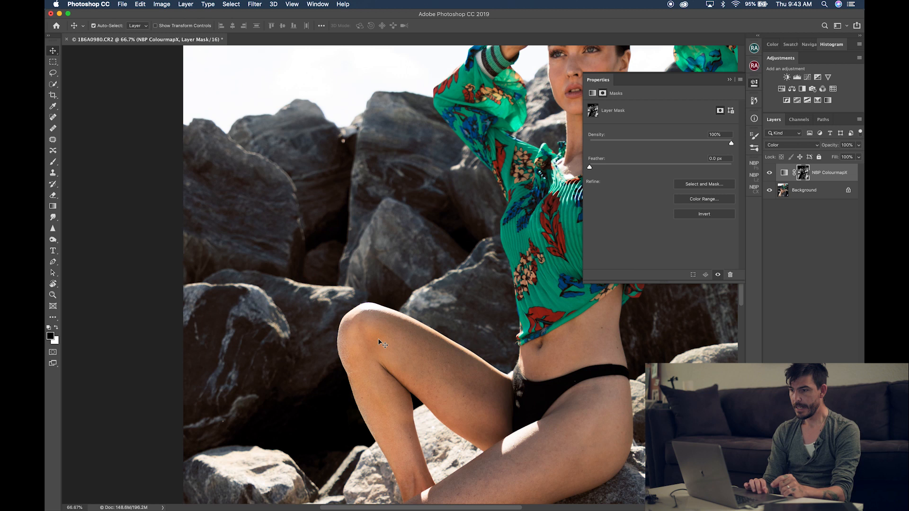
pyautogui.moveTo(268, 428)
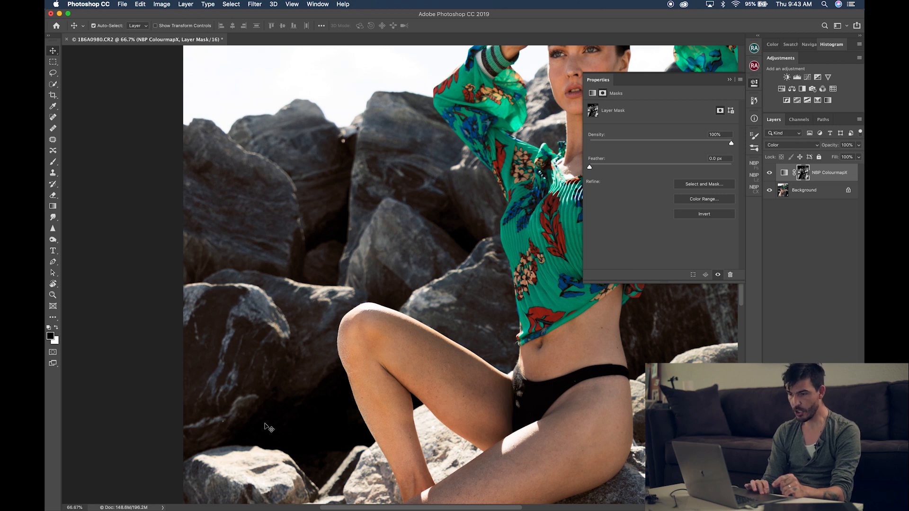
pyautogui.moveTo(307, 430)
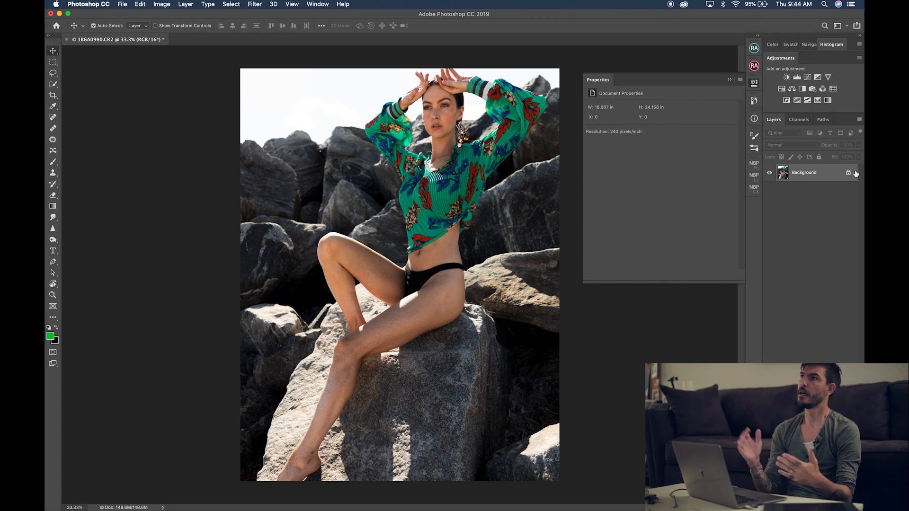
# Add a Curves 1 adjustment and pull the Blue channel midtones down slightly.
pyautogui.click(797, 76)
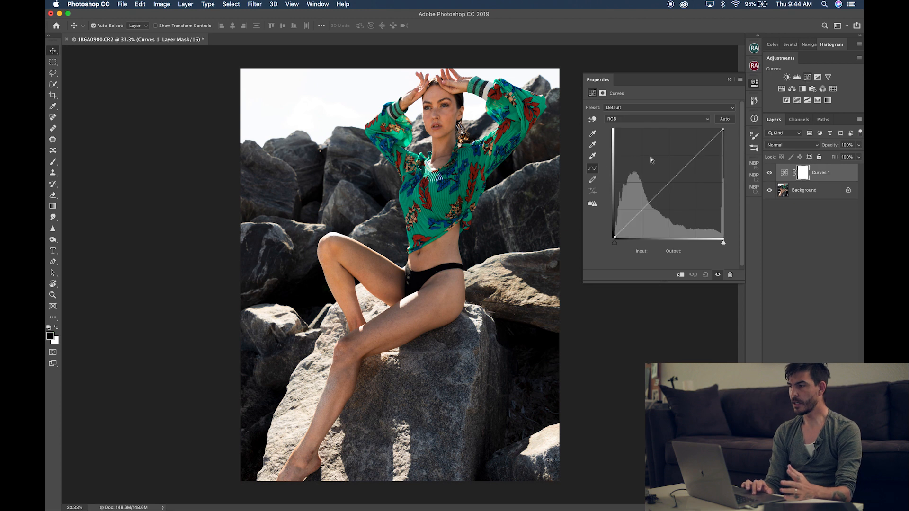
pyautogui.click(657, 119)
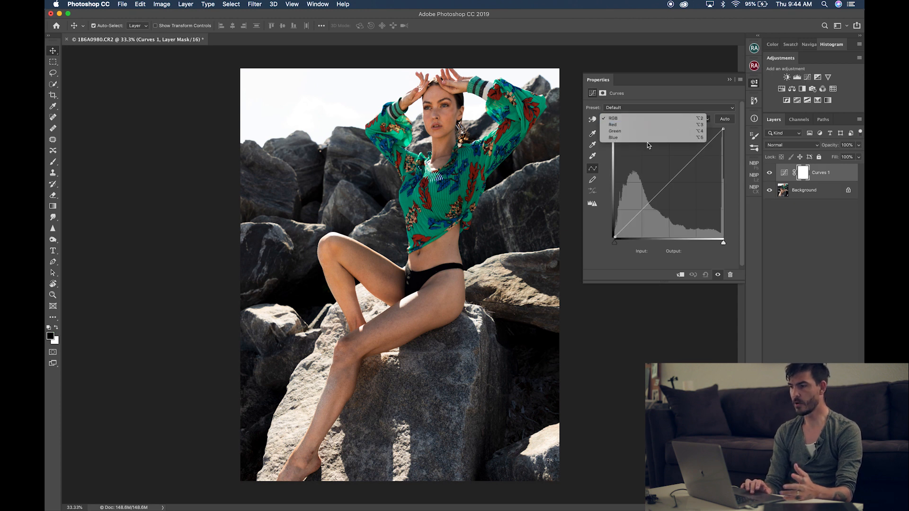
pyautogui.click(614, 139)
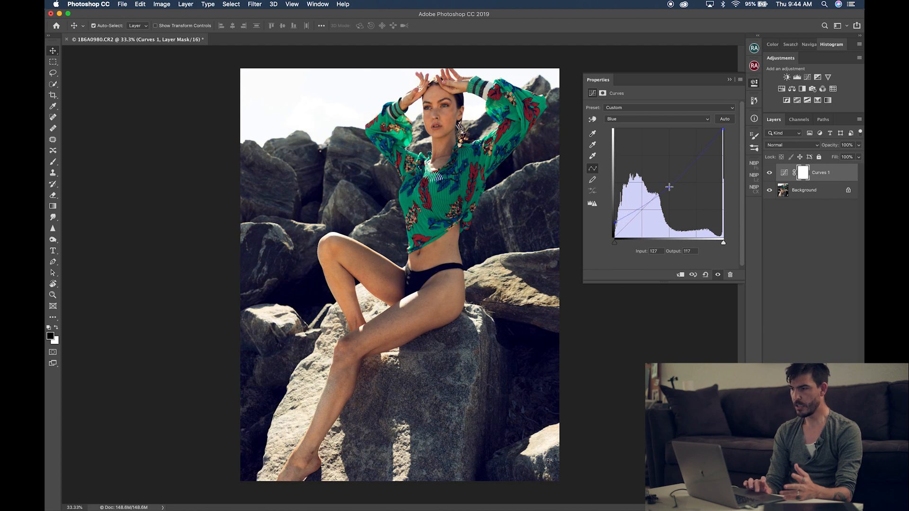
pyautogui.moveTo(668, 187); pyautogui.dragTo(693, 161)
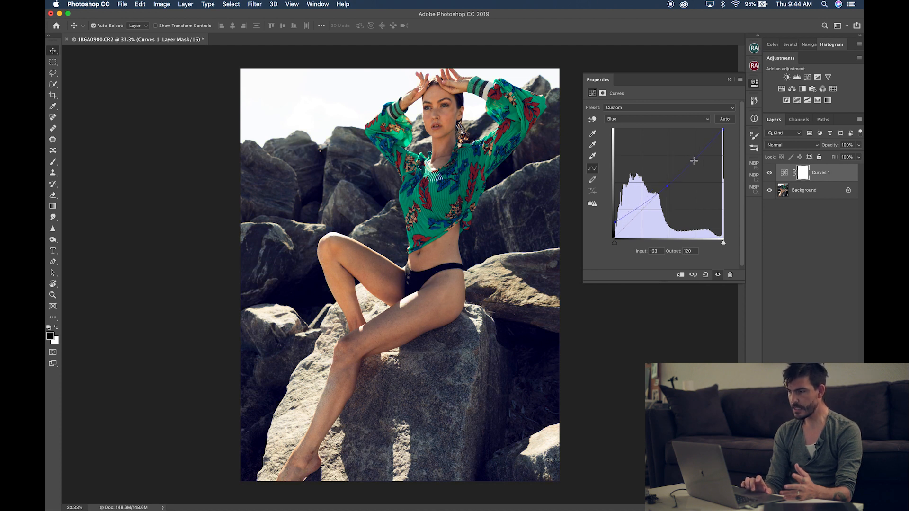
pyautogui.moveTo(694, 161); pyautogui.dragTo(668, 187)
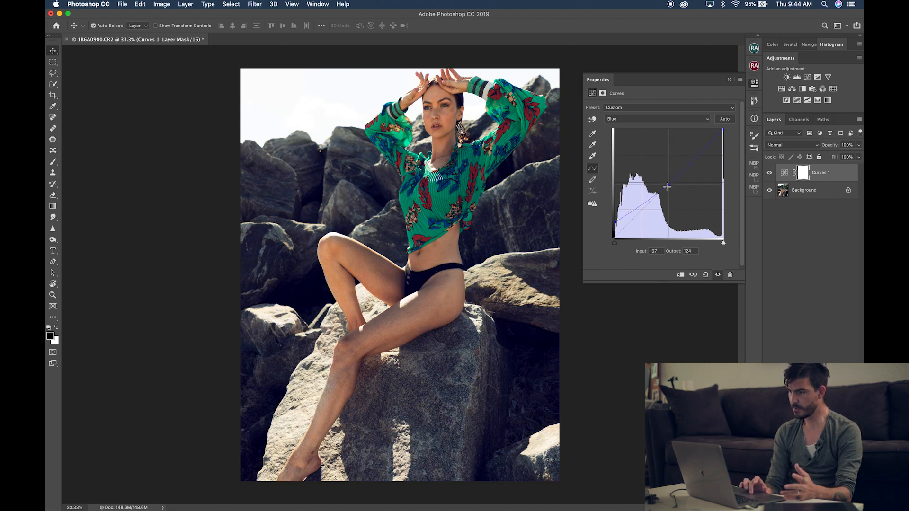
# Lower the Red midtones slightly, then raise the Blue black point to add blue to the shadows.
pyautogui.click(657, 119)
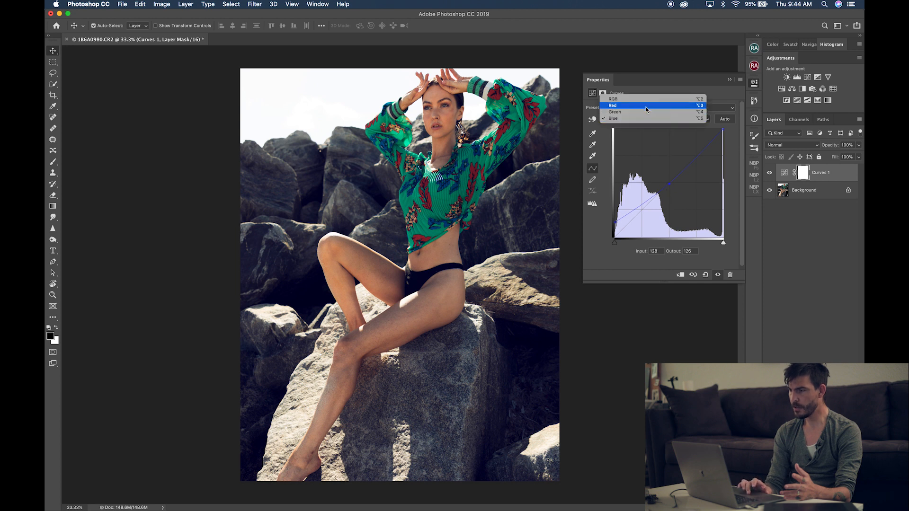
pyautogui.click(613, 106)
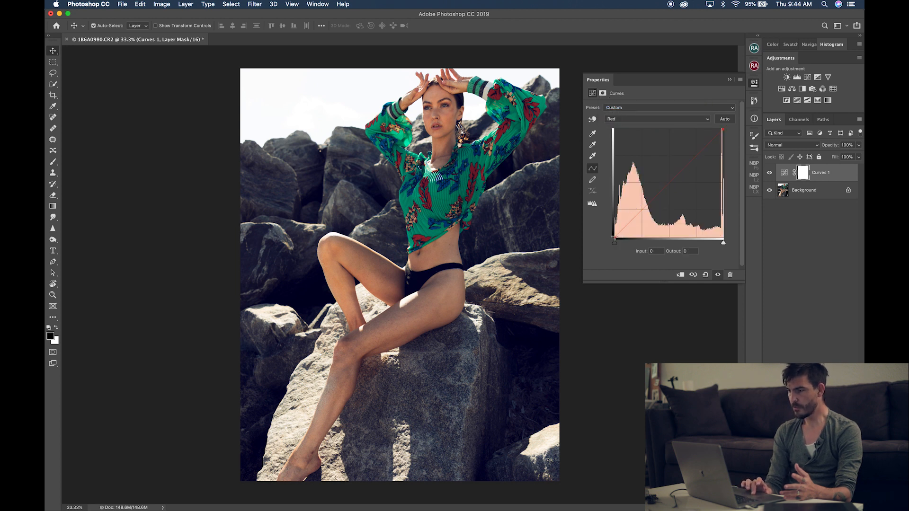
pyautogui.moveTo(613, 241); pyautogui.dragTo(617, 241)
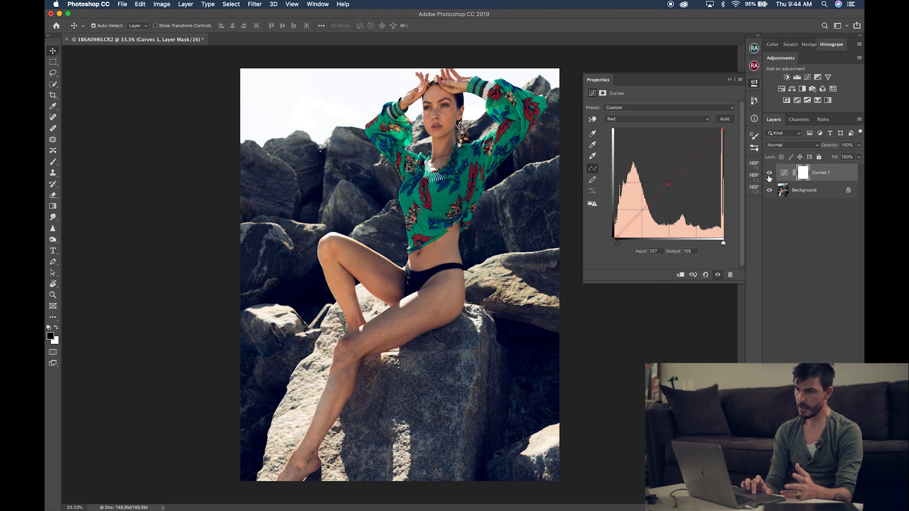
pyautogui.moveTo(769, 178)
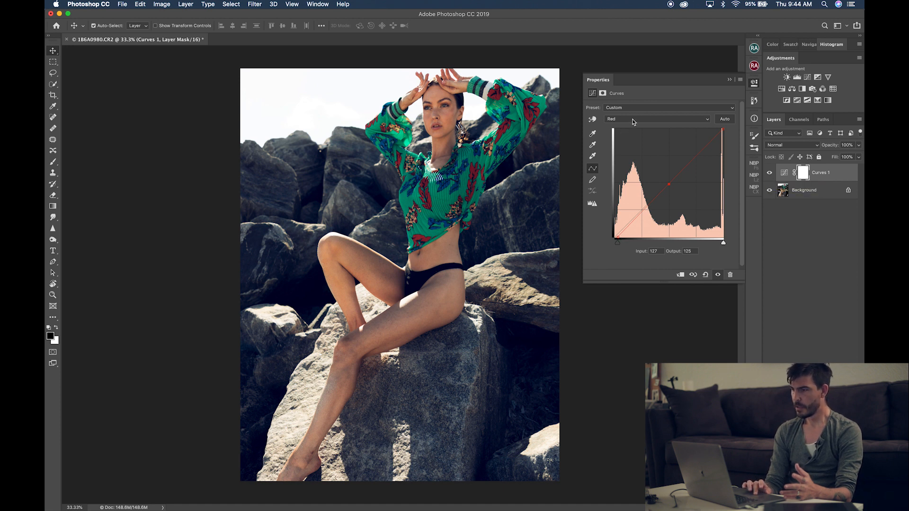
pyautogui.click(657, 119)
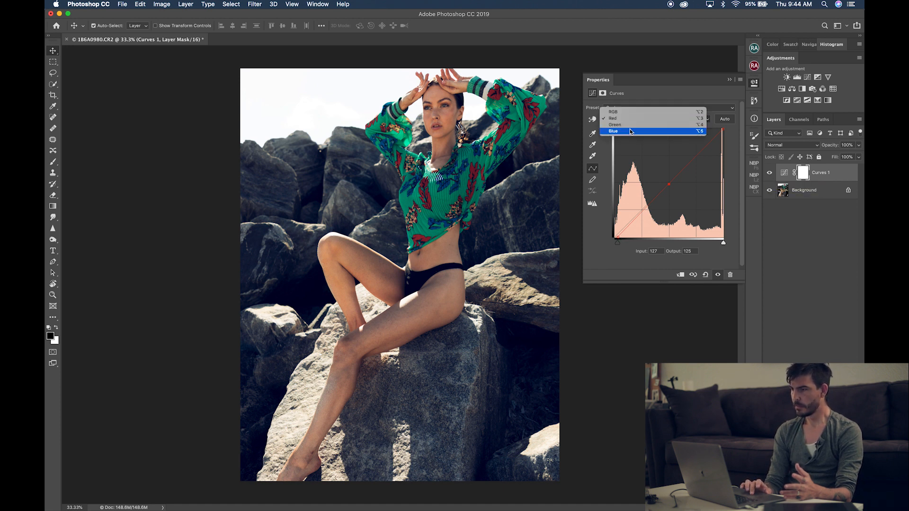
pyautogui.click(613, 131)
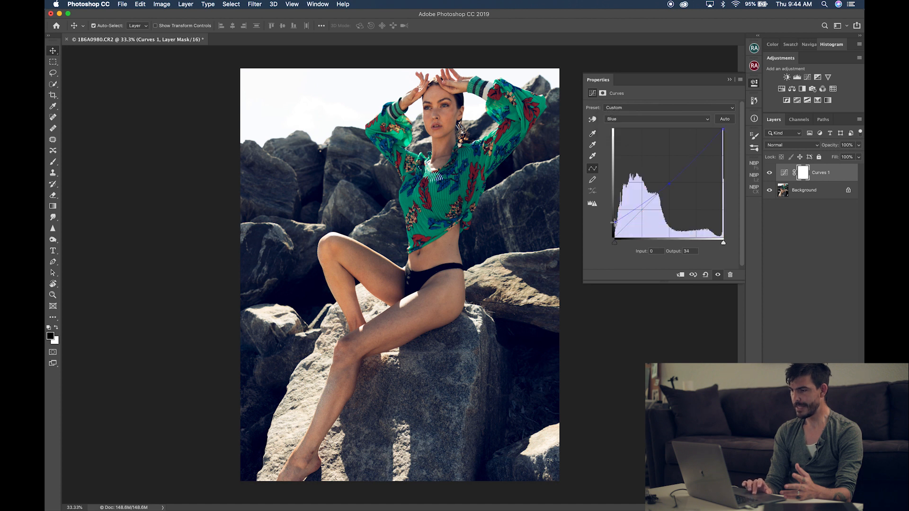
pyautogui.moveTo(615, 220); pyautogui.dragTo(615, 227)
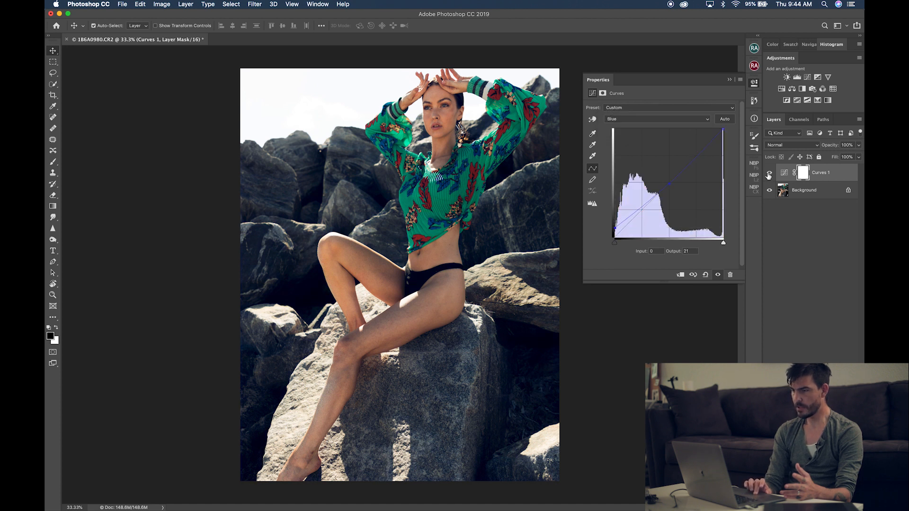